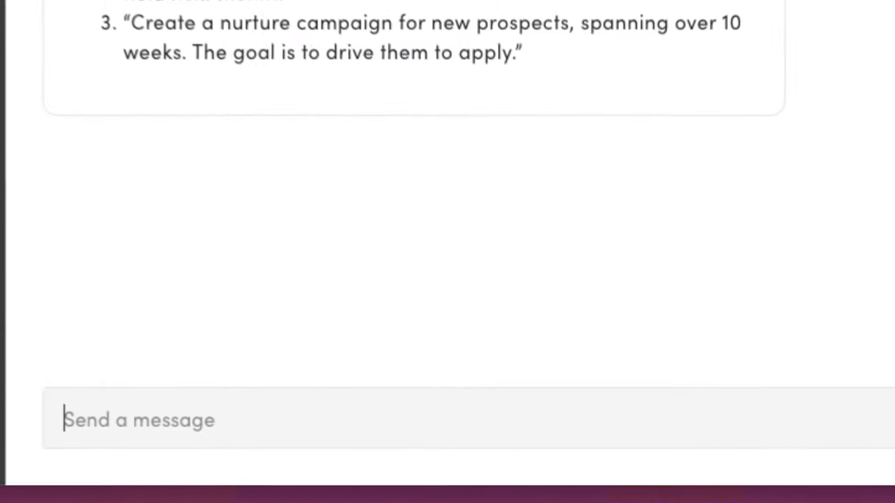
- Ask the assistant to create a campaign targeting high school seniors interested in chemistry
text(Let's create)
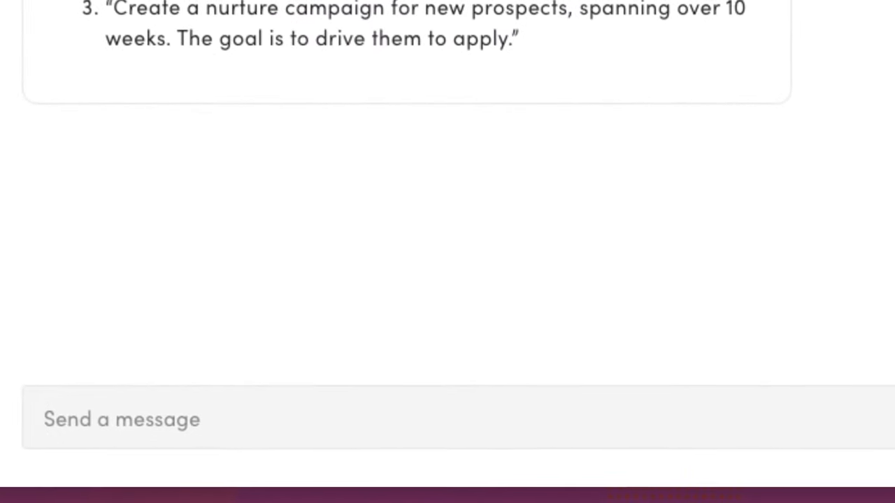
text(Let's create)
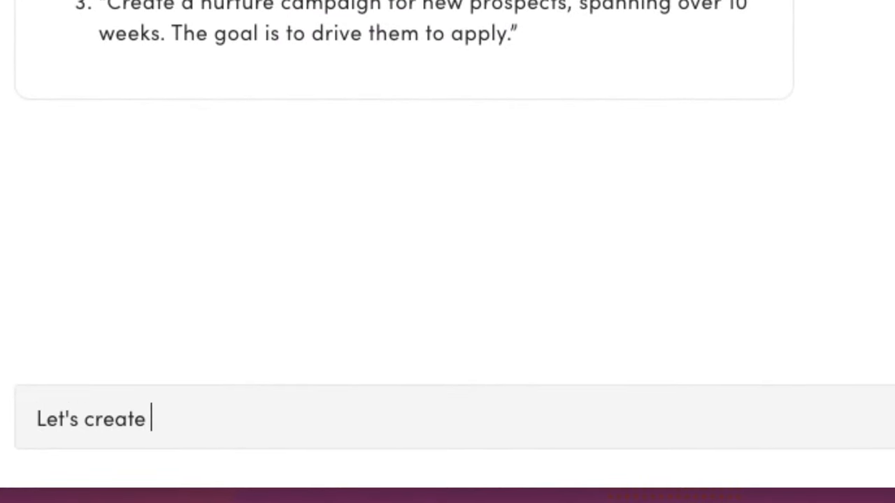
text(a campaign to targ)
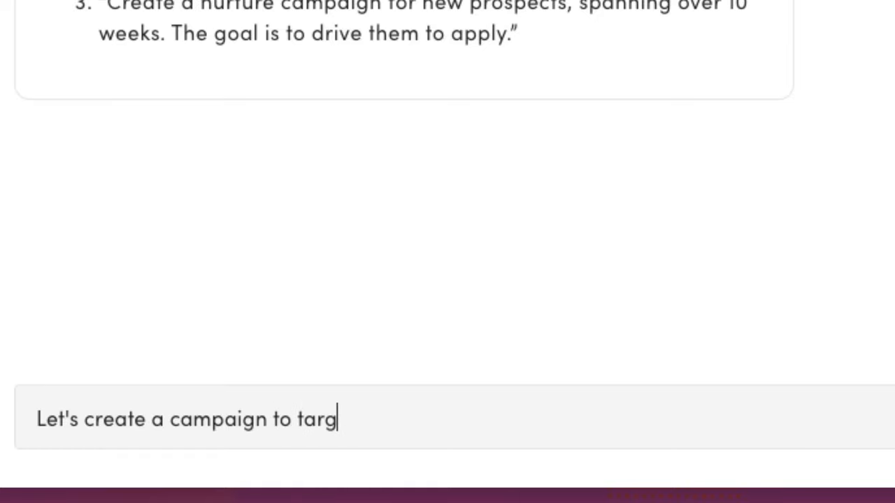
text(et high school senior)
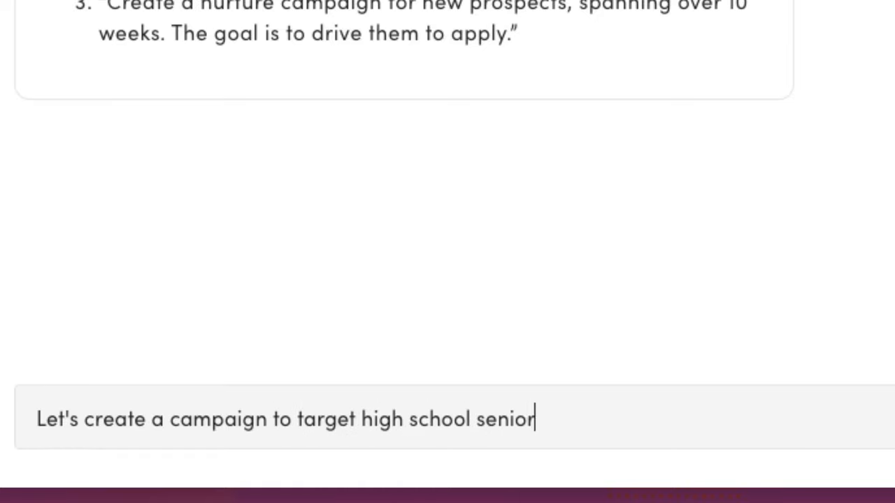
text(s who are interested in)
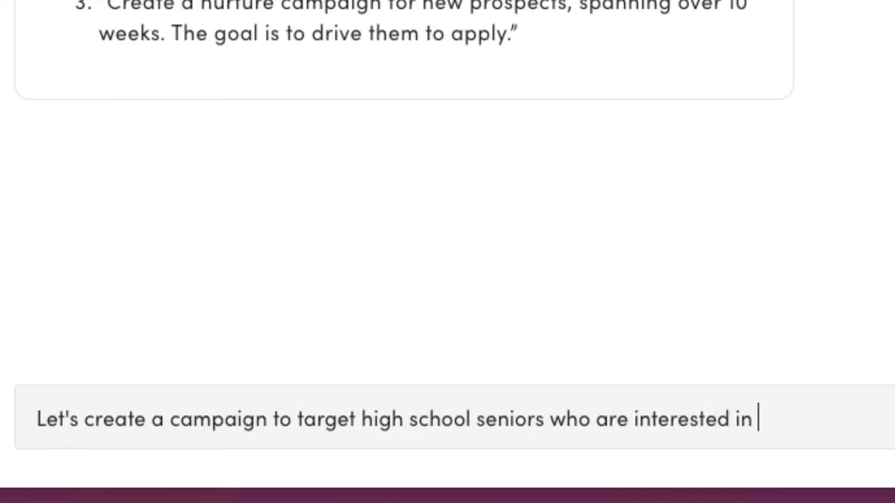
key(Enter)
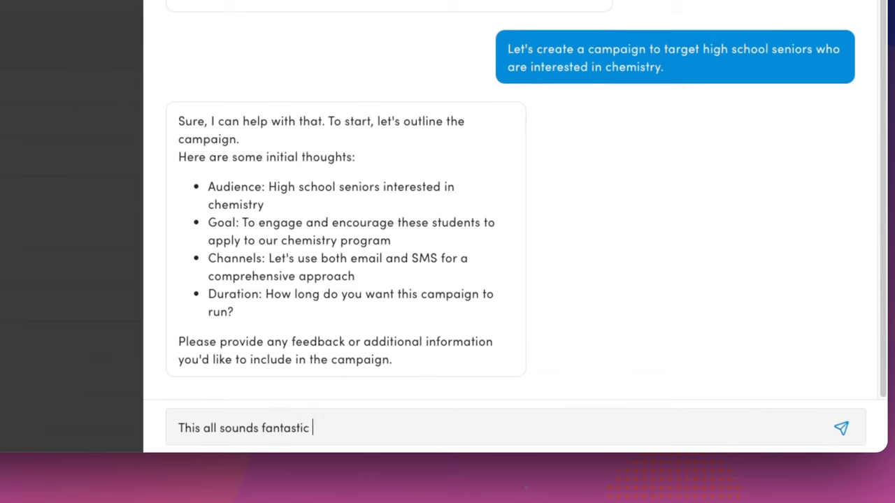
- Reply that the campaign should last 60 days, pushing for the fall semester
text(lets make it last for 60 days. We also want to make sure this is)
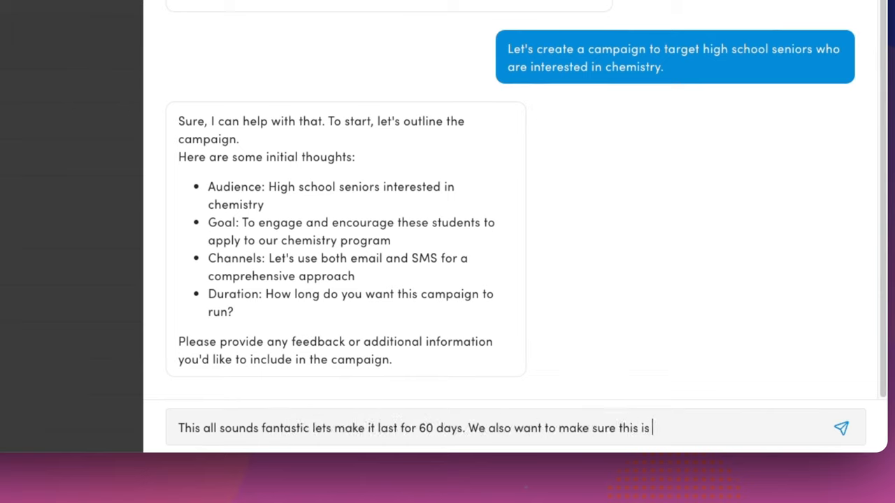
text(pushing for the fall semester.)
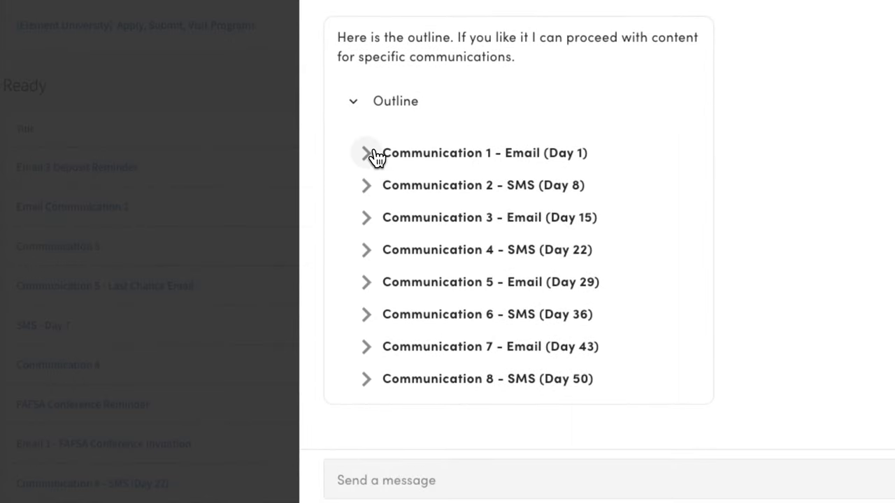
- Request more chemistry program detail in the email bodies and bring up Communication 1 - Email for editing
click(368, 153)
text(Can you expand the body of the emails to contain)
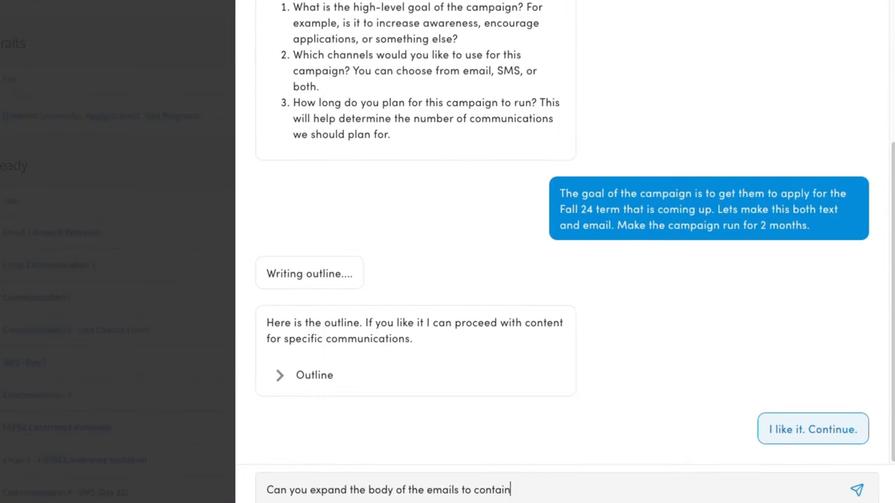
text(more information specifically on our chemistry prog)
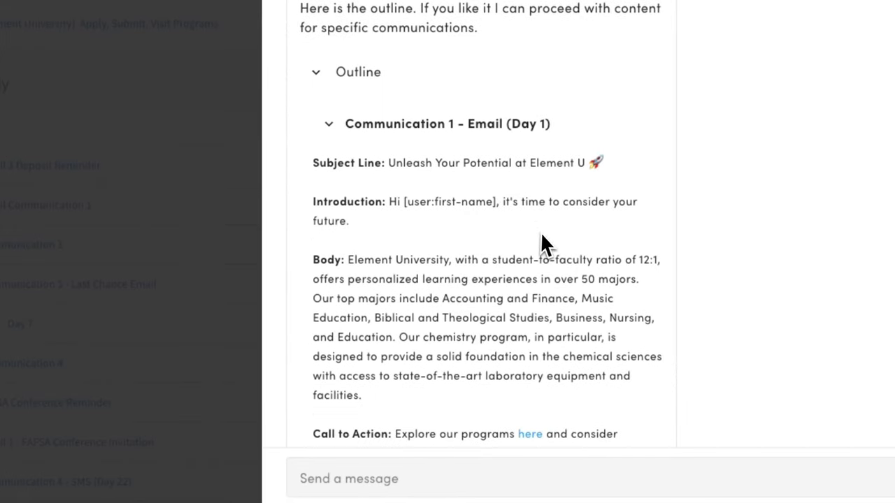
scroll(down, 3)
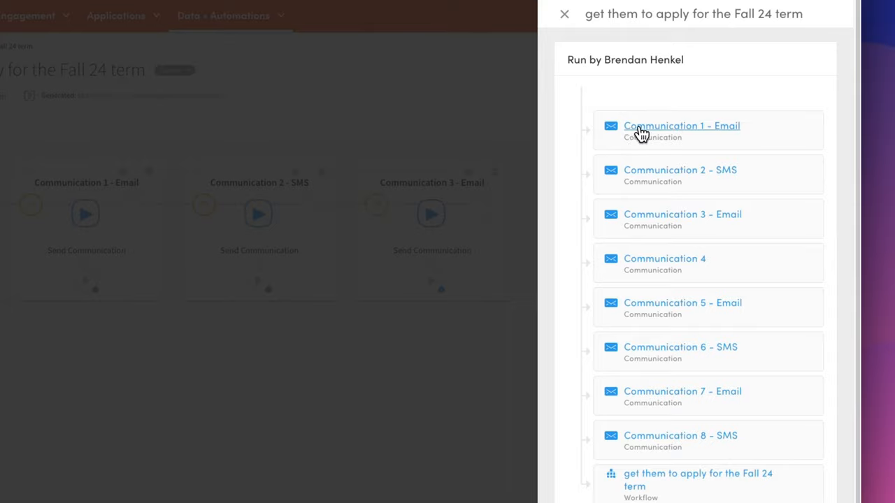
click(682, 125)
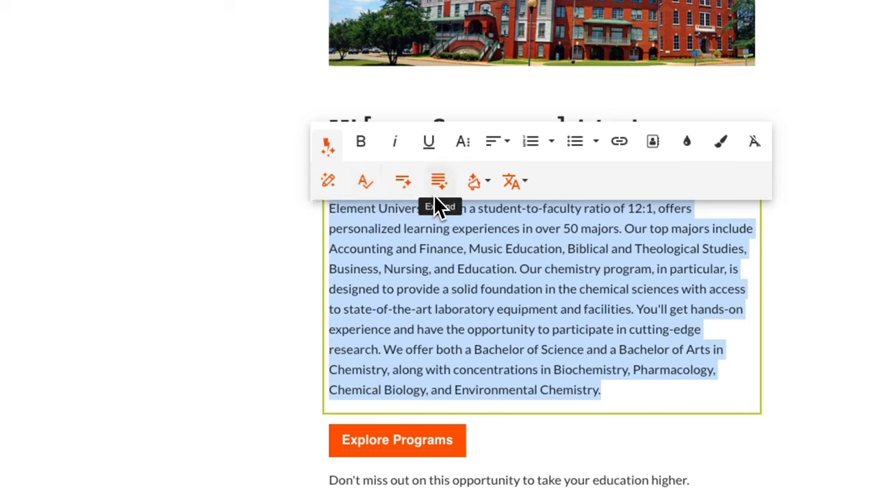
mouse_move(509, 182)
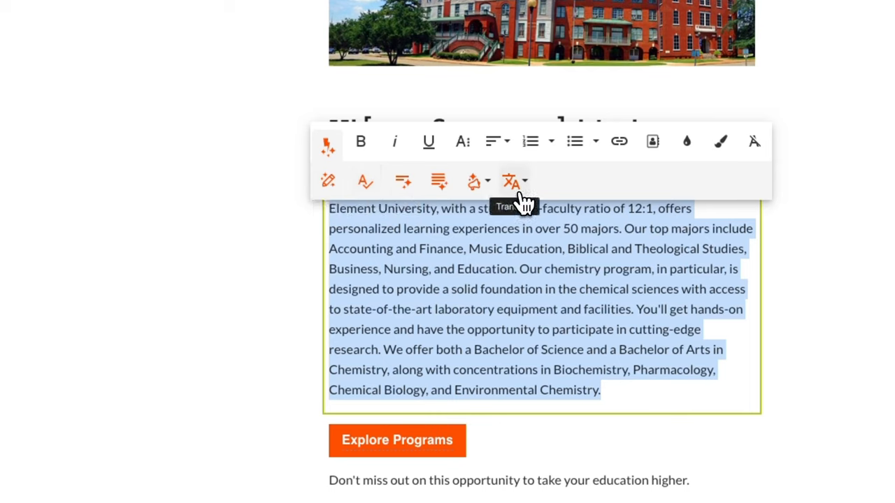
- Choose a translation language for the email body, then reach Communication 2's send settings in the campaign workflow
click(510, 180)
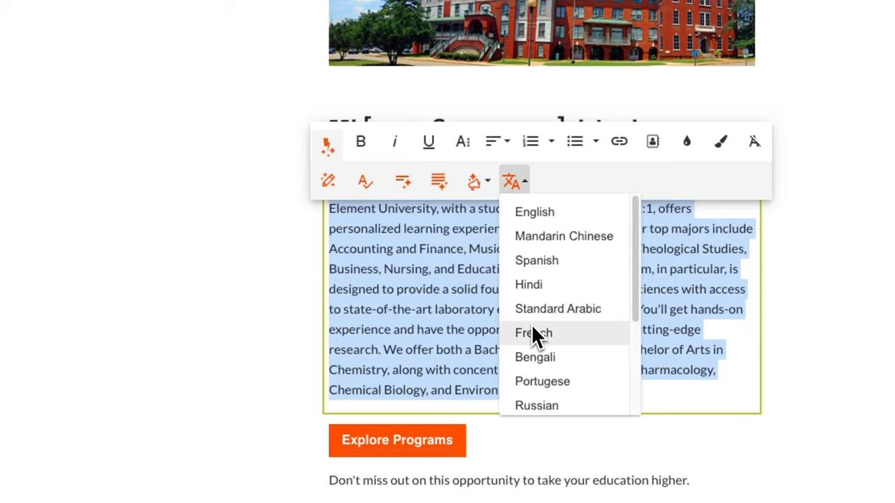
click(531, 332)
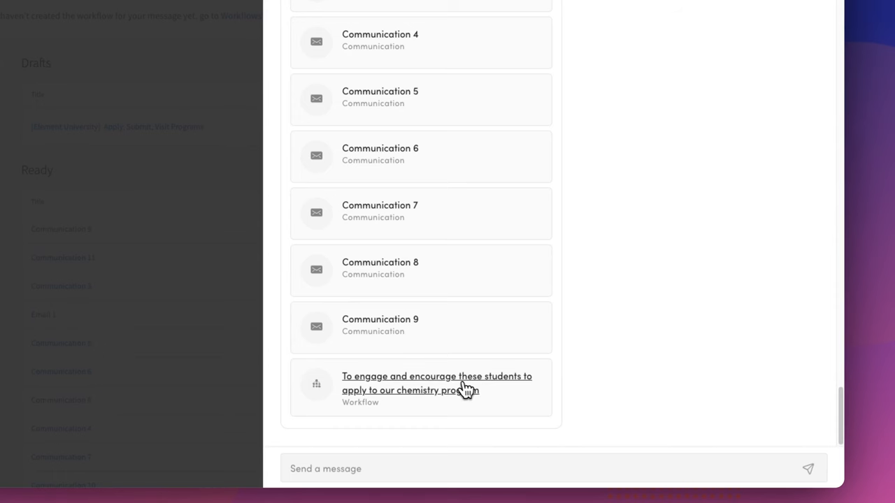
click(436, 383)
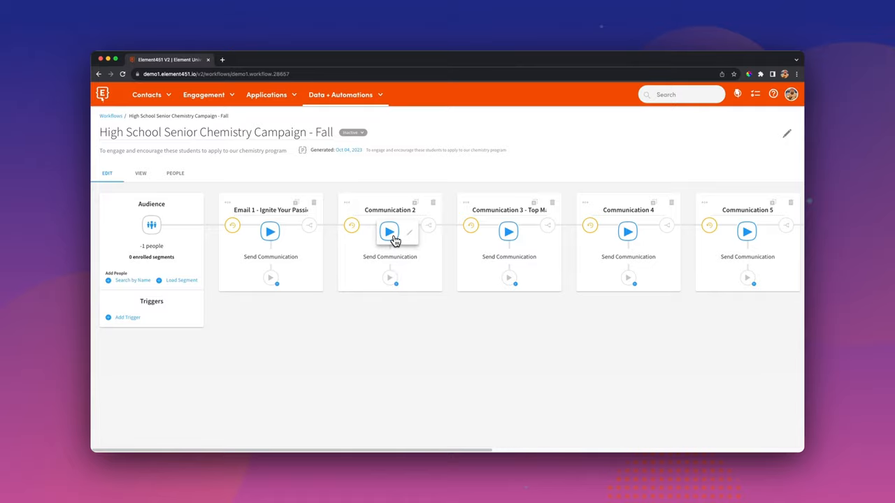
click(388, 232)
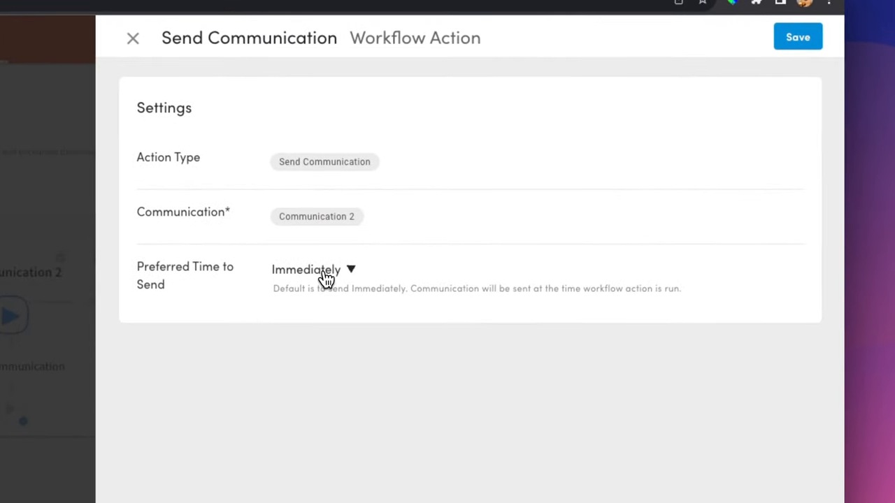
- Delay Communication 2 to send 7 days after its reference point and view the delivered email on the phone
click(313, 270)
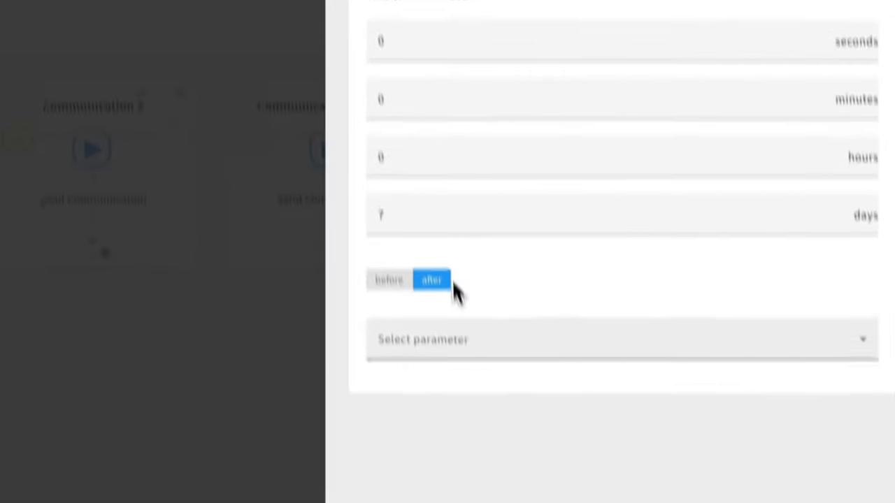
click(422, 340)
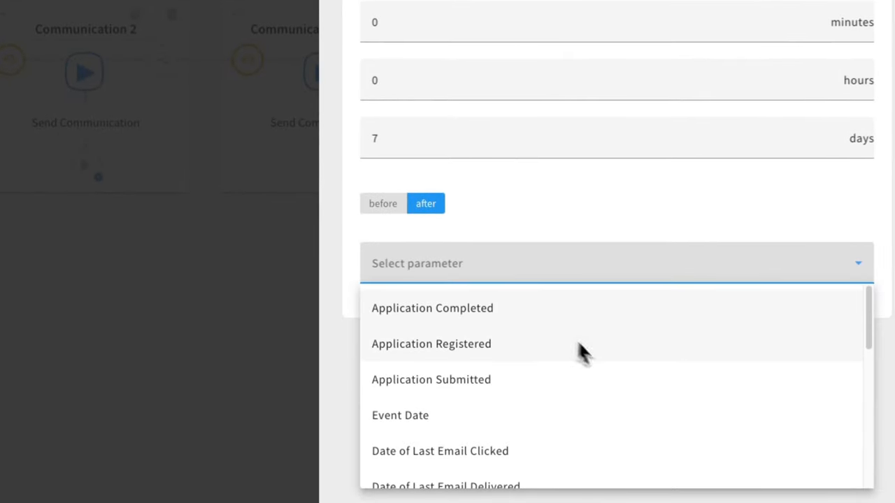
scroll(down, 3)
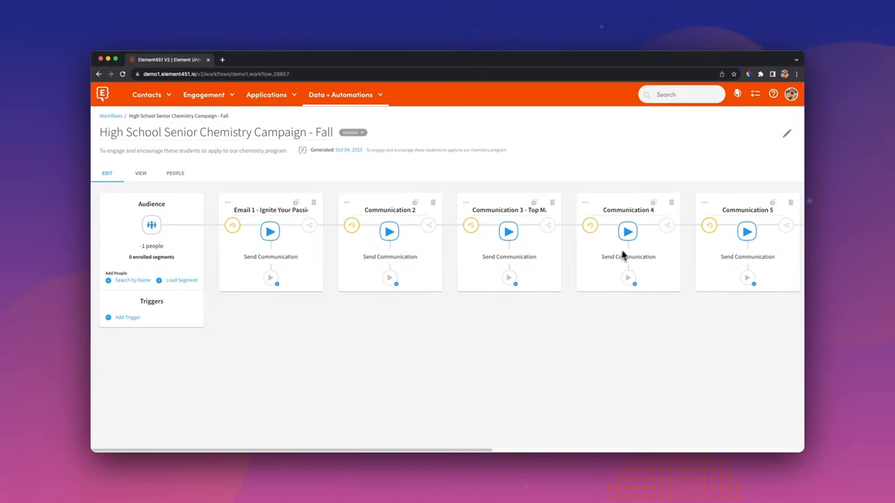
scroll(right, 3)
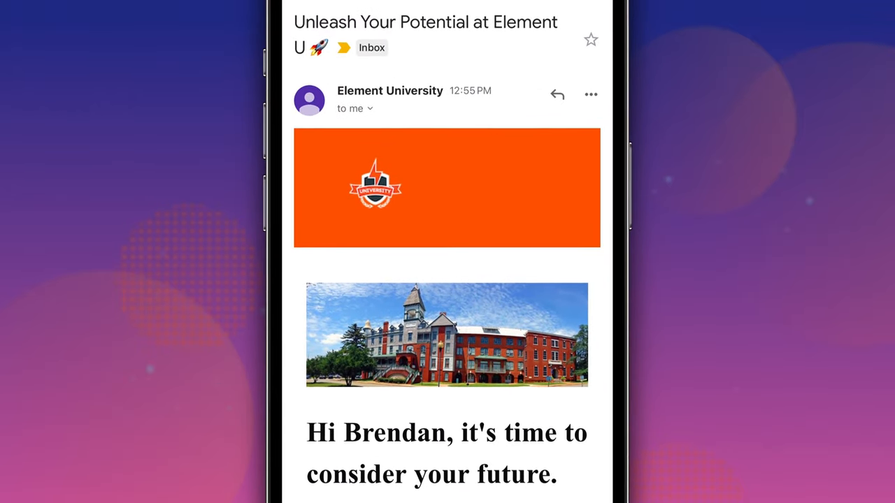
scroll(down, 3)
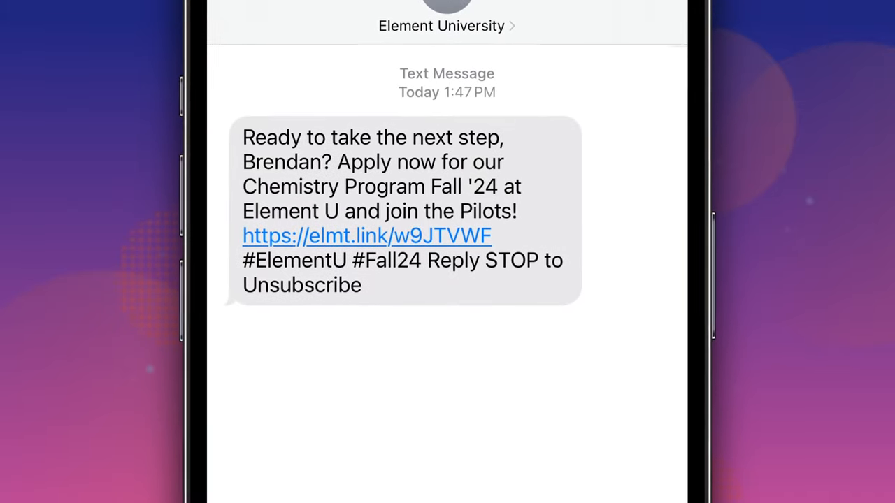
- Send the reply "I am ready! Applying now" to Element University's chemistry SMS
text(I am ready)
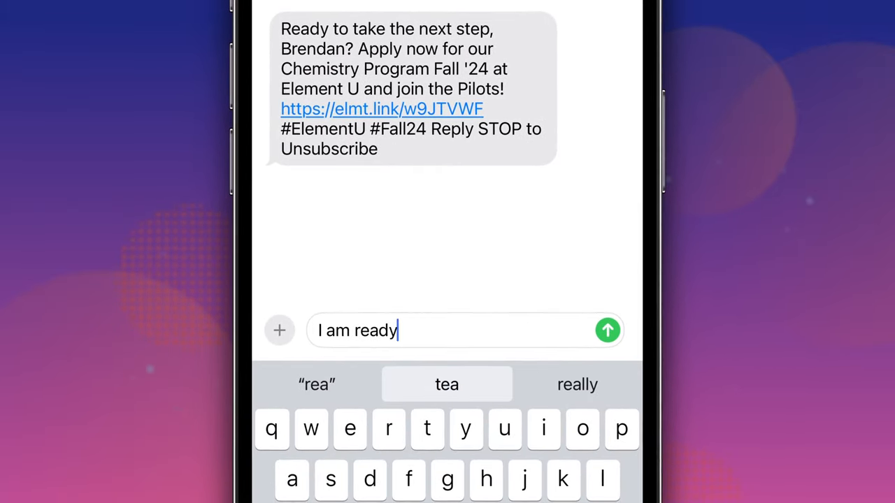
text(! Applying now)
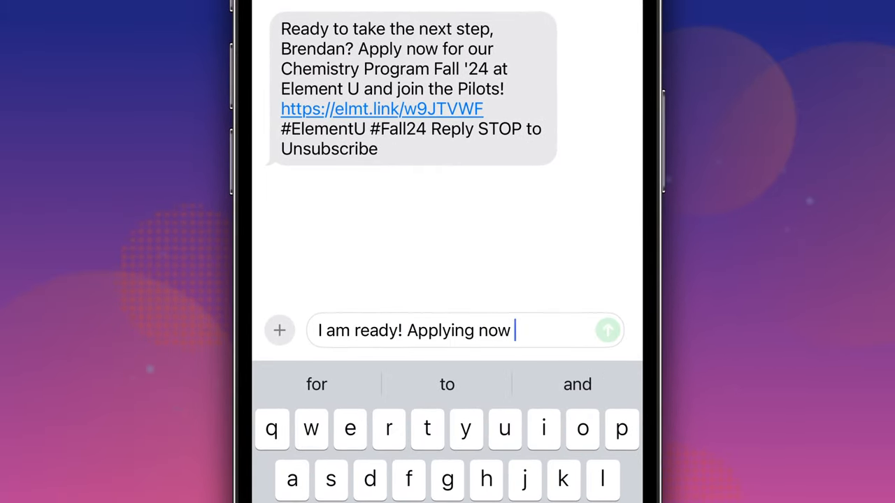
click(607, 330)
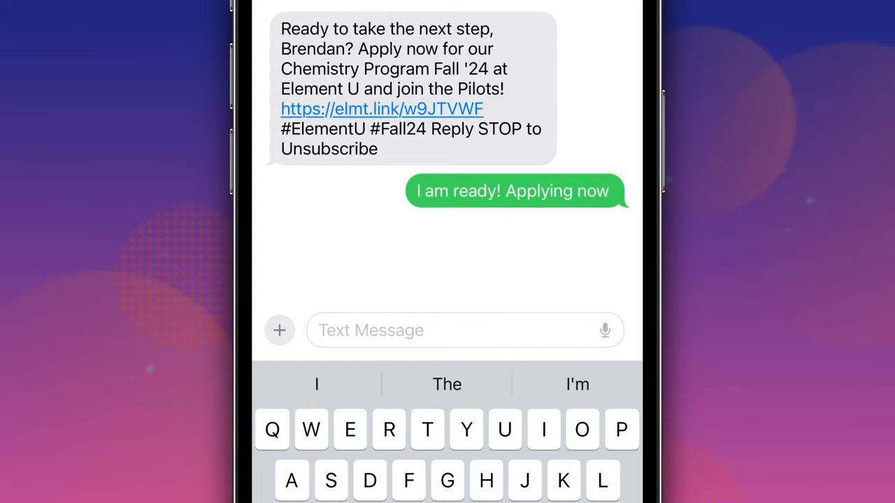